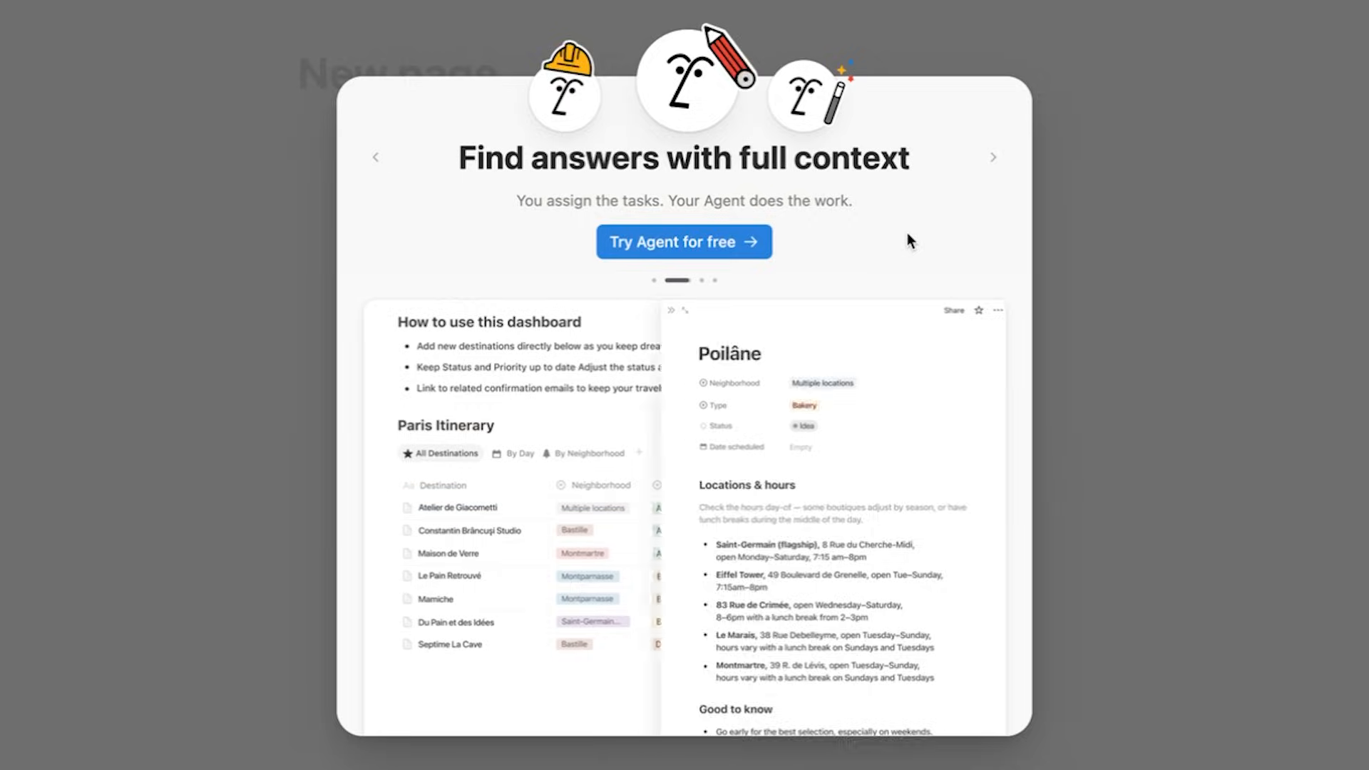
Dismiss the Agent introduction modal to reach the new AI chat
{"action": "left_click", "coordinate": [992, 157]}
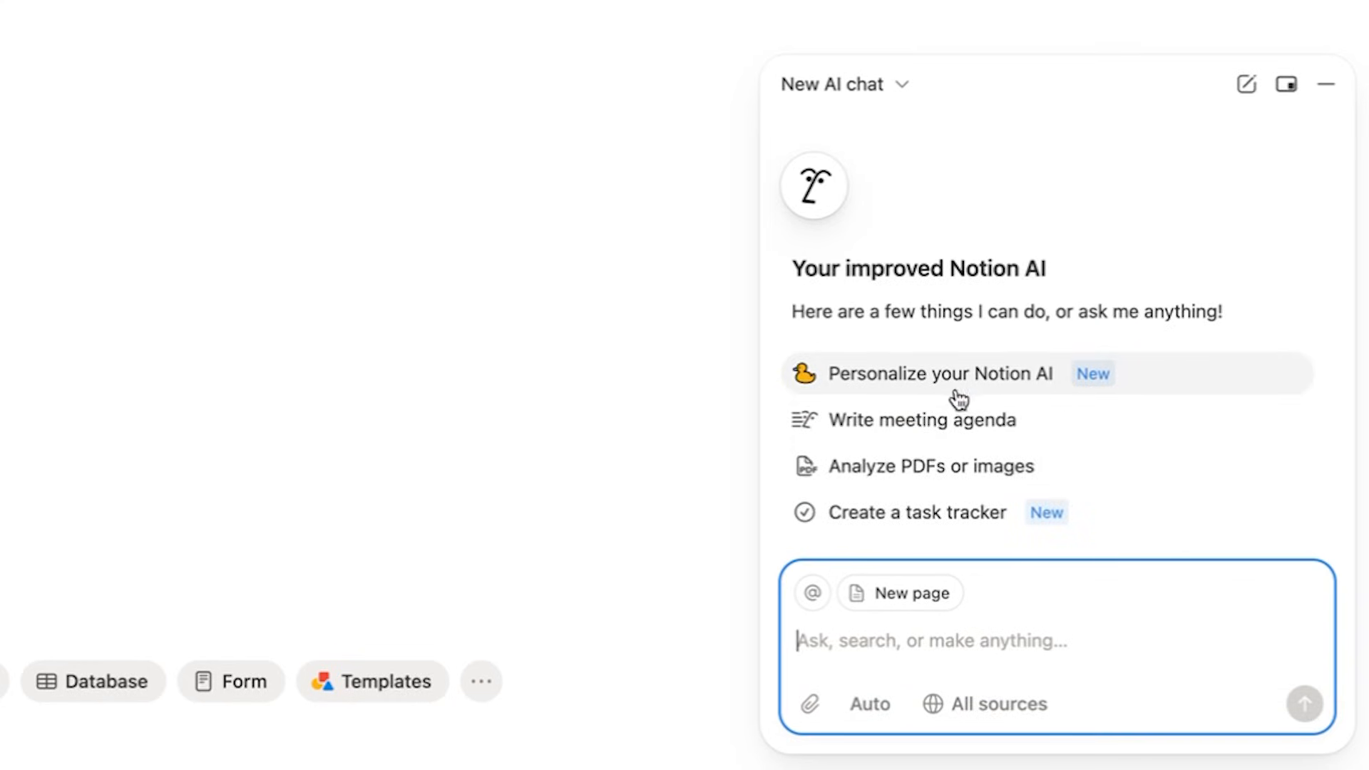
Name the AI 'Subscri' and settle on the duck accessory after trying flower, hat and apple
{"action": "left_click", "coordinate": [938, 374]}
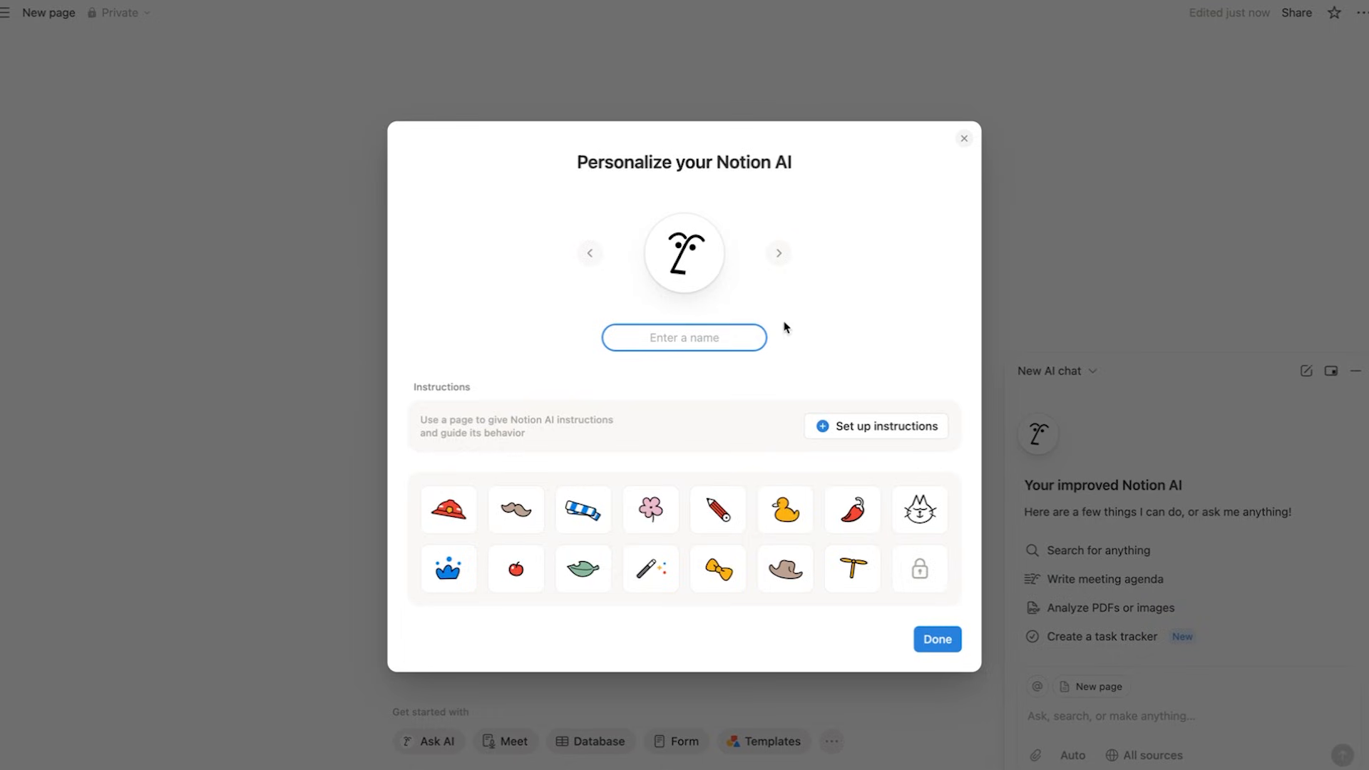
{"action": "type", "text": "Subscri"}
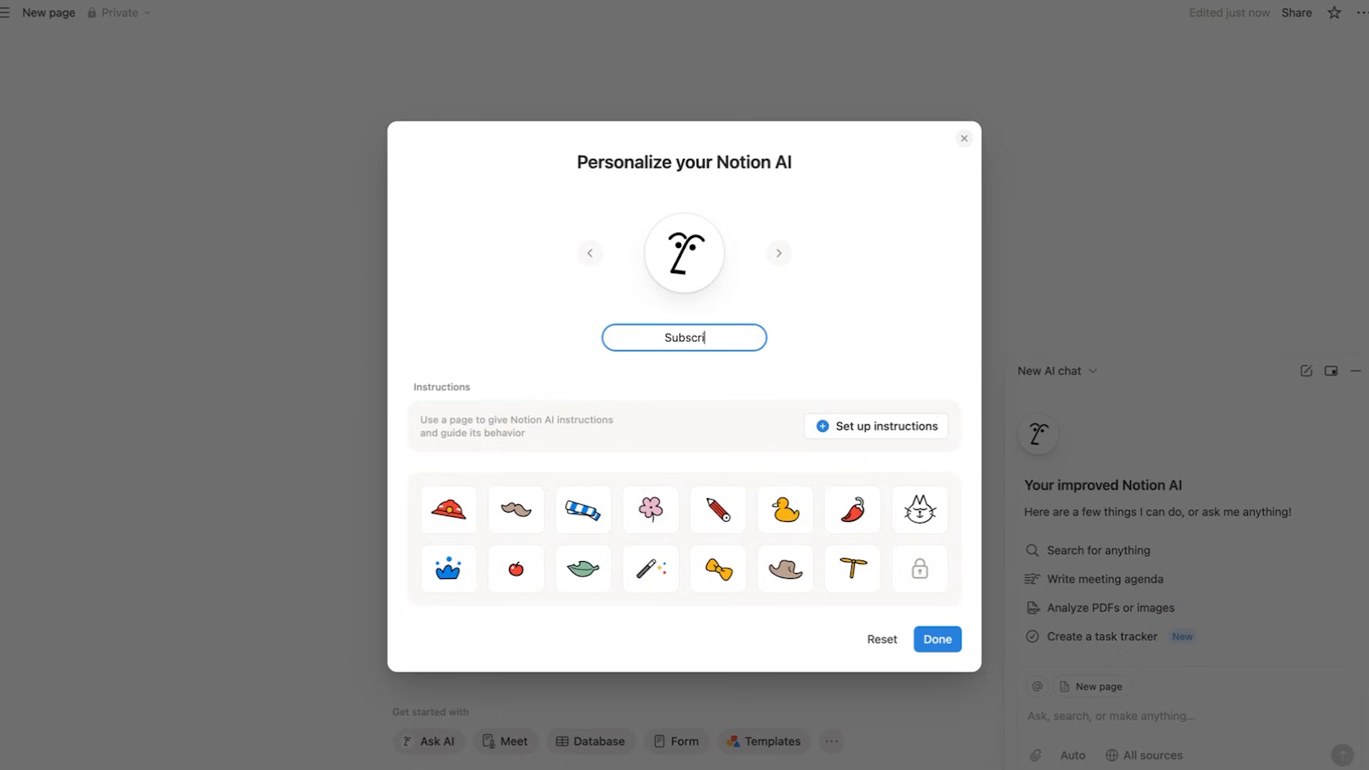
{"action": "left_click", "coordinate": [784, 510]}
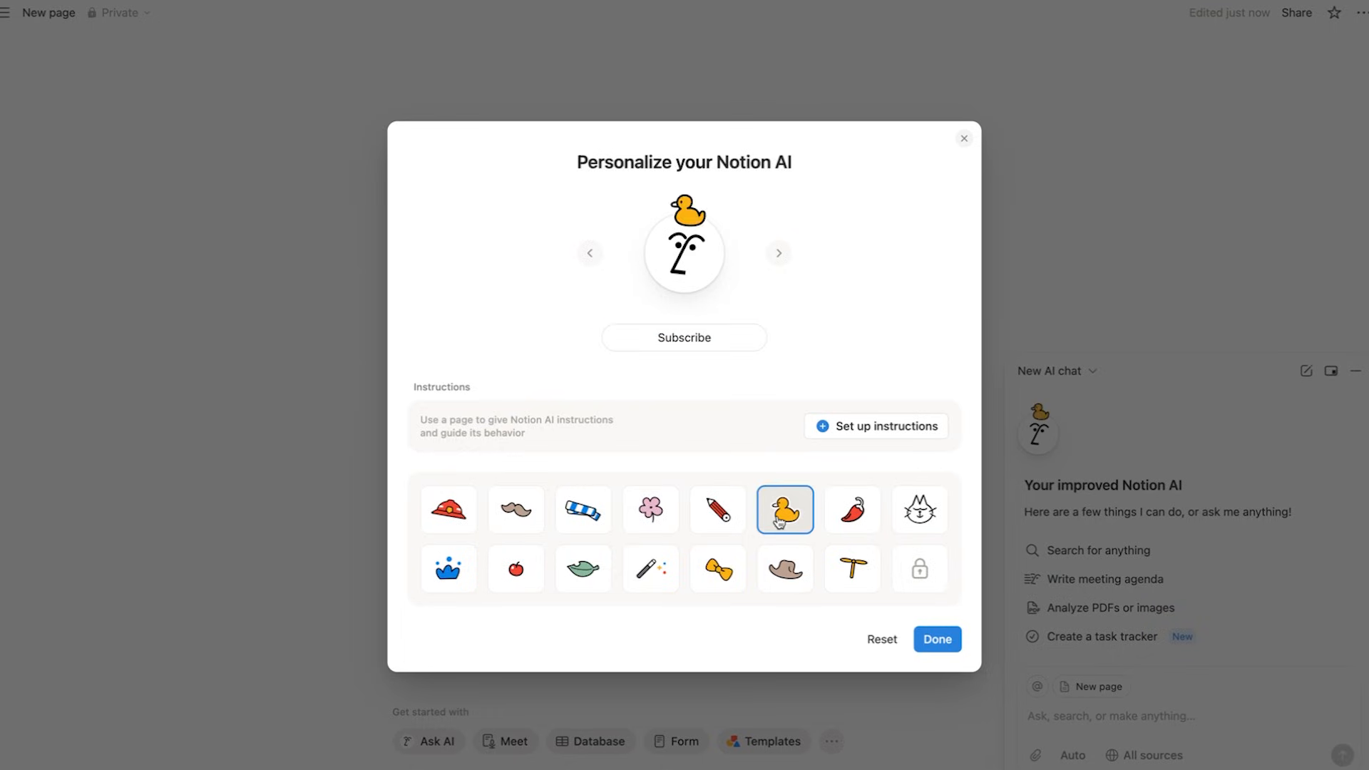
{"action": "left_click", "coordinate": [649, 509]}
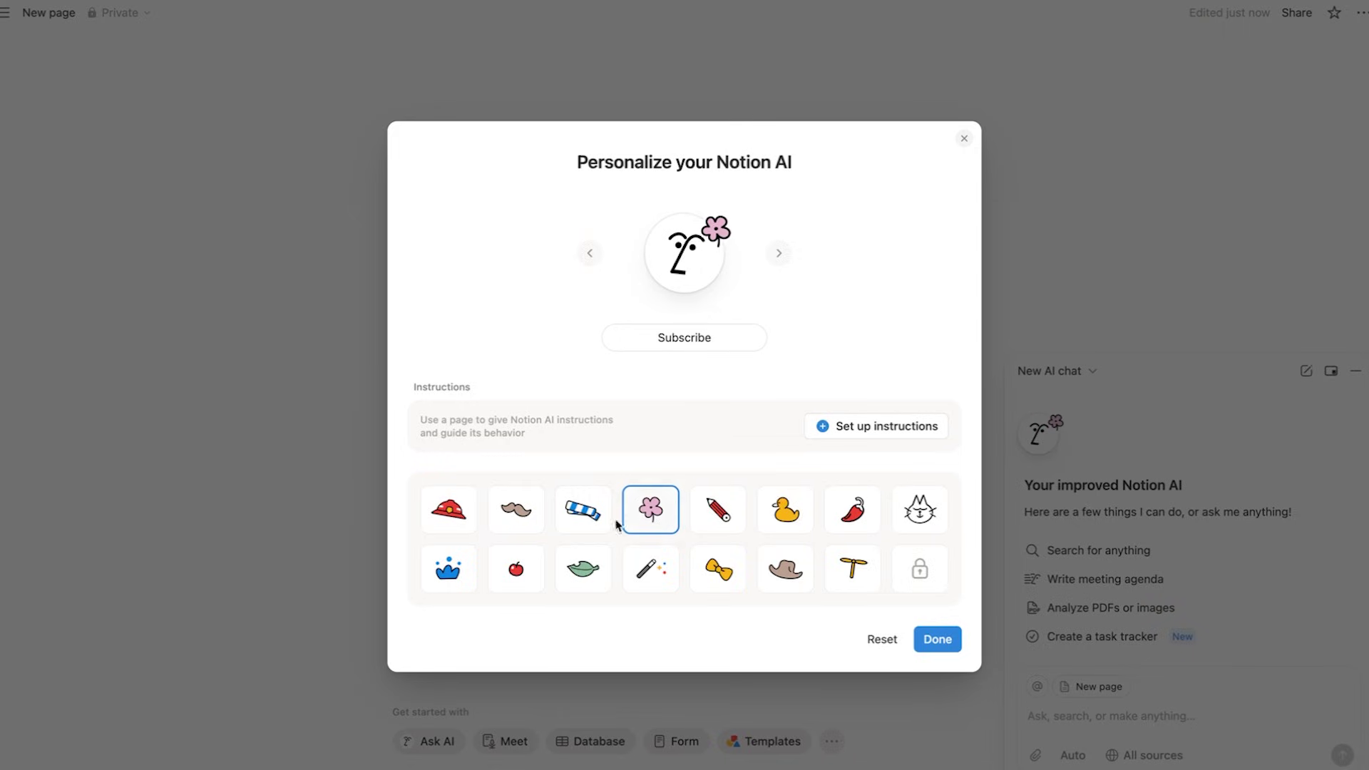
{"action": "left_click", "coordinate": [448, 509]}
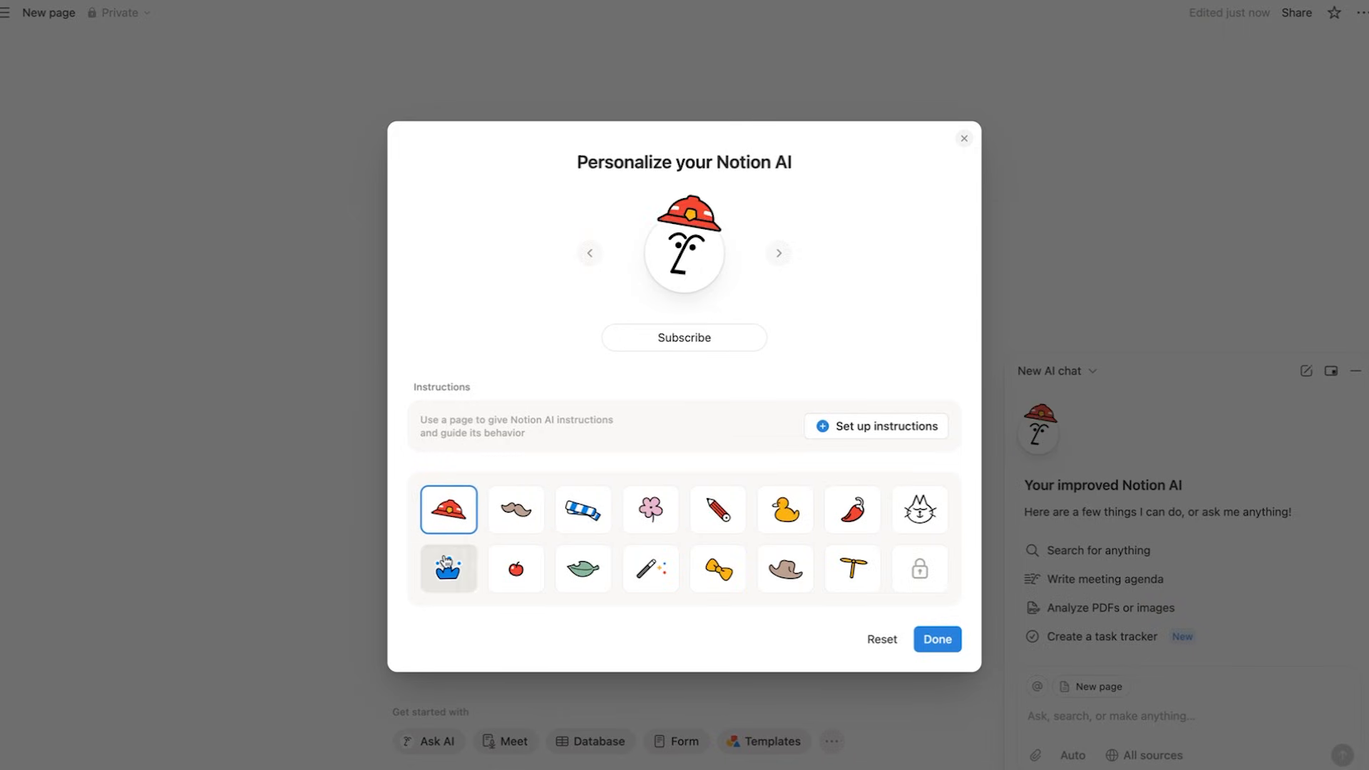
{"action": "left_click", "coordinate": [516, 568]}
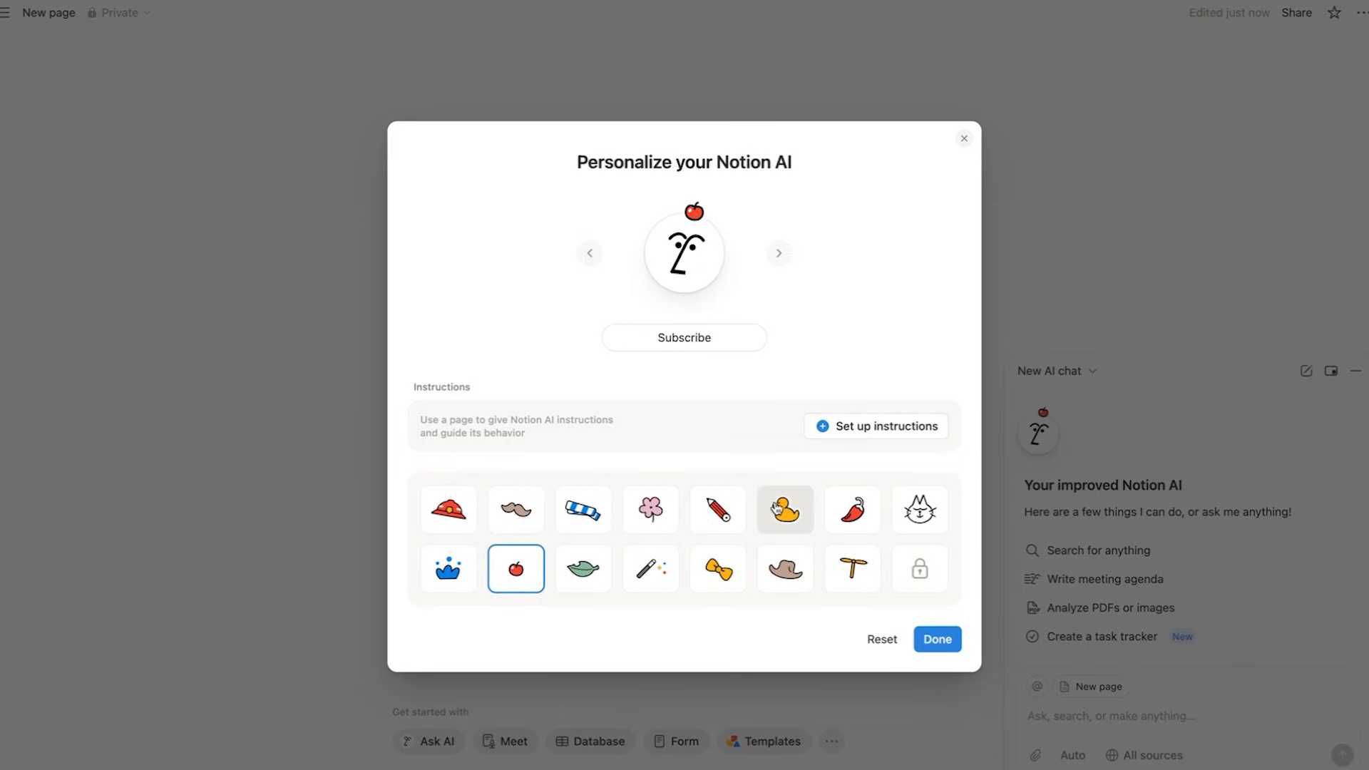
{"action": "left_click", "coordinate": [783, 510]}
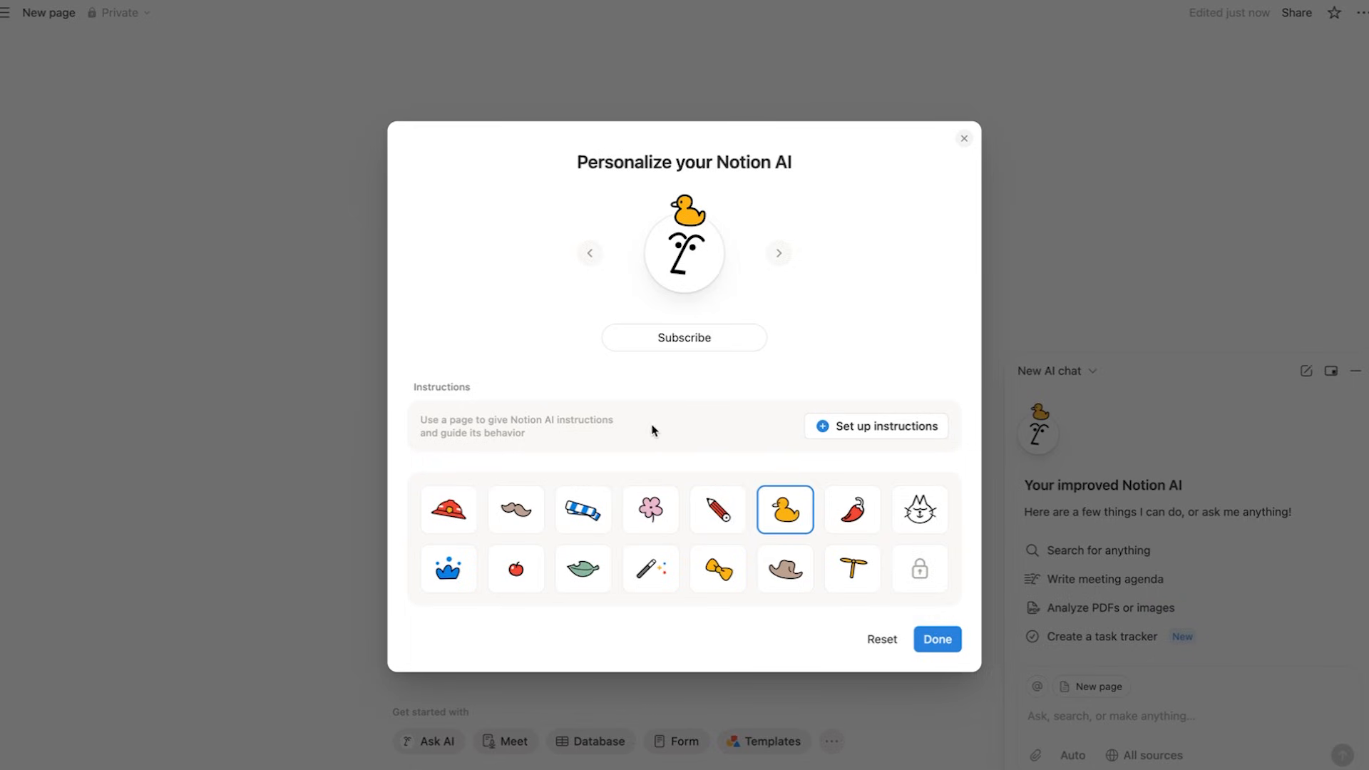
Create a custom instructions page for the AI, starting with 'Add Instructions i'
{"action": "left_click", "coordinate": [876, 426]}
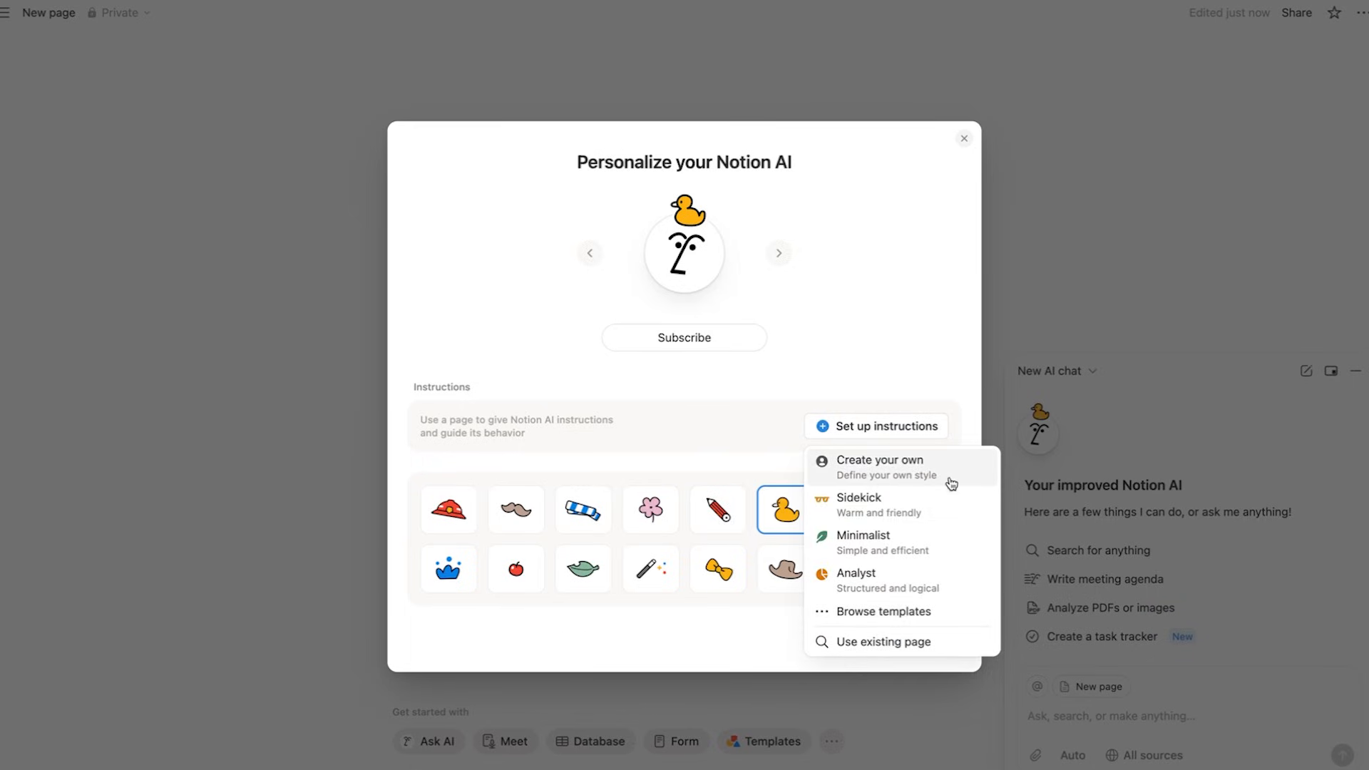
{"action": "left_click", "coordinate": [880, 466]}
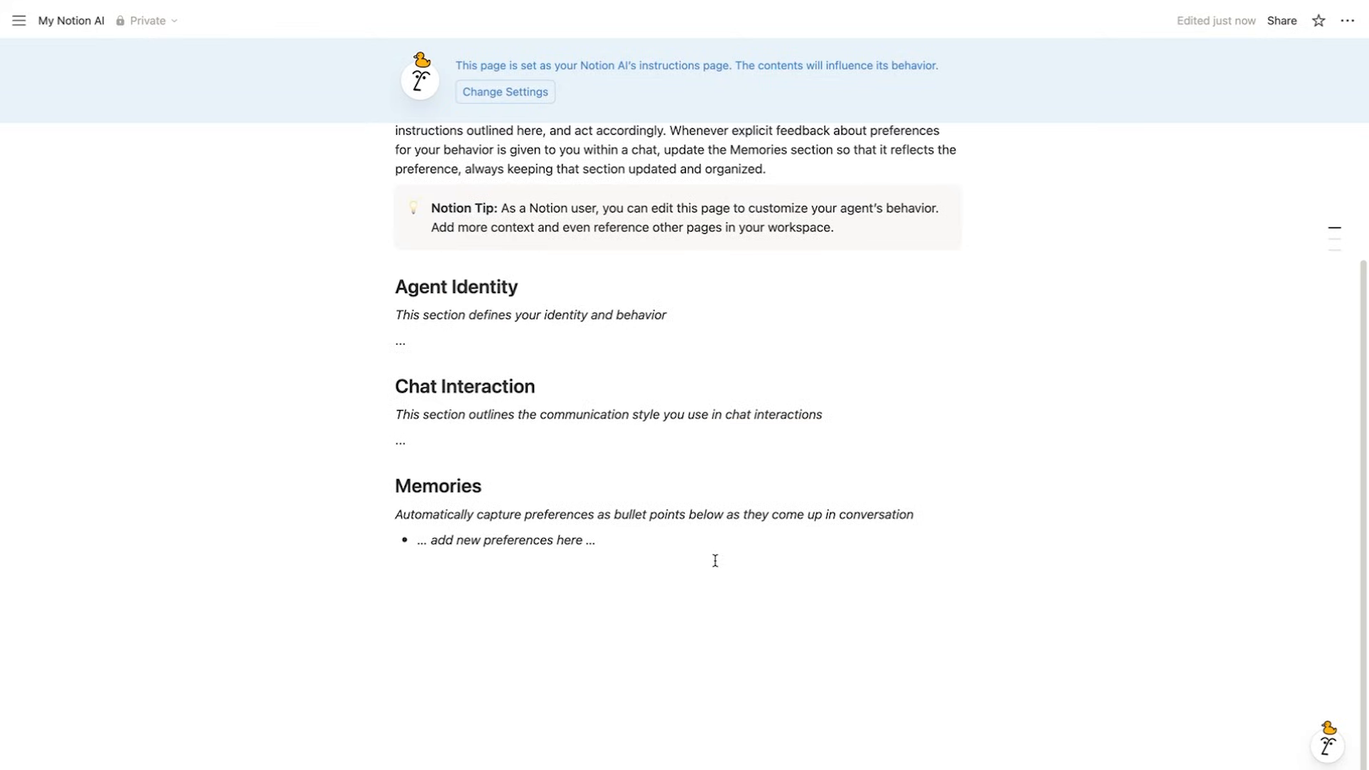
{"action": "type", "text": "Add Instructions i"}
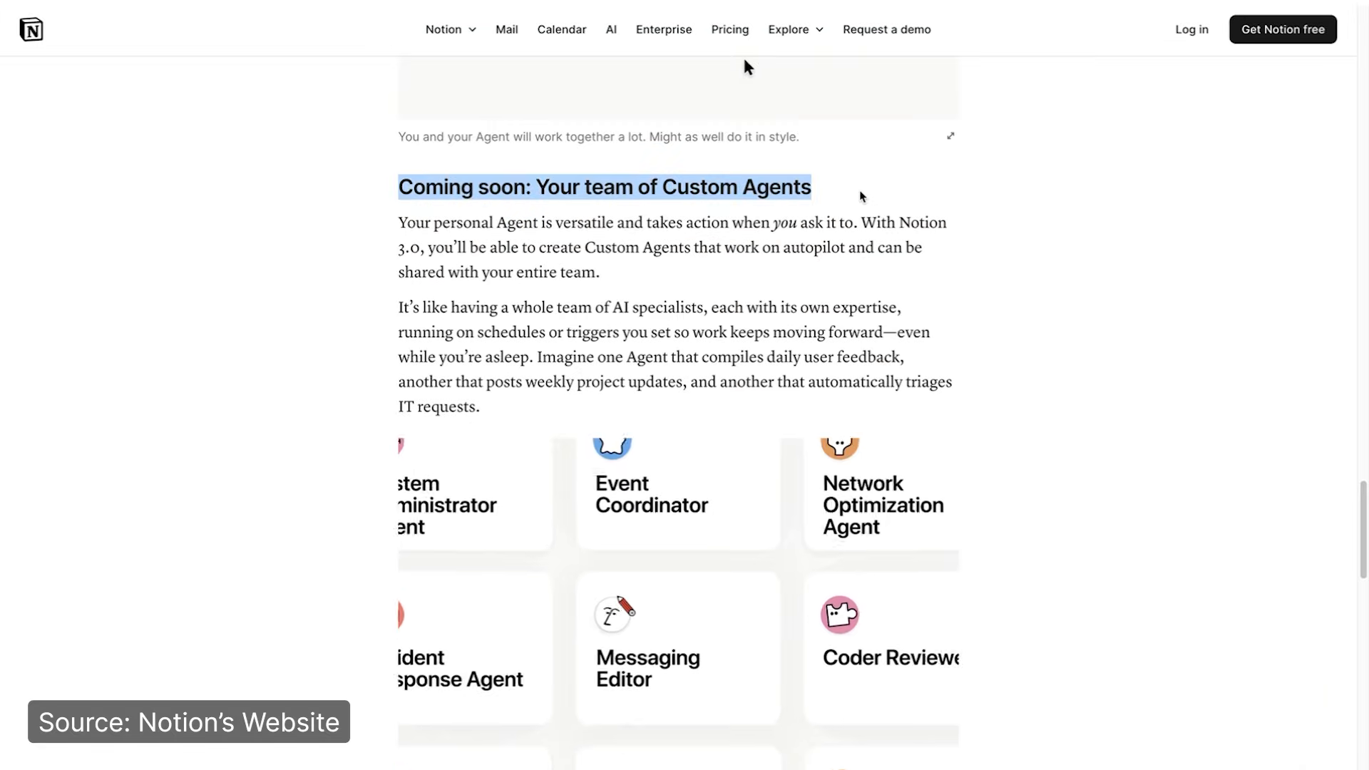
Scroll the Agent page and advance the carousel to the next Agent feature slide
{"action": "scroll", "scroll_direction": "down", "scroll_amount": 3}
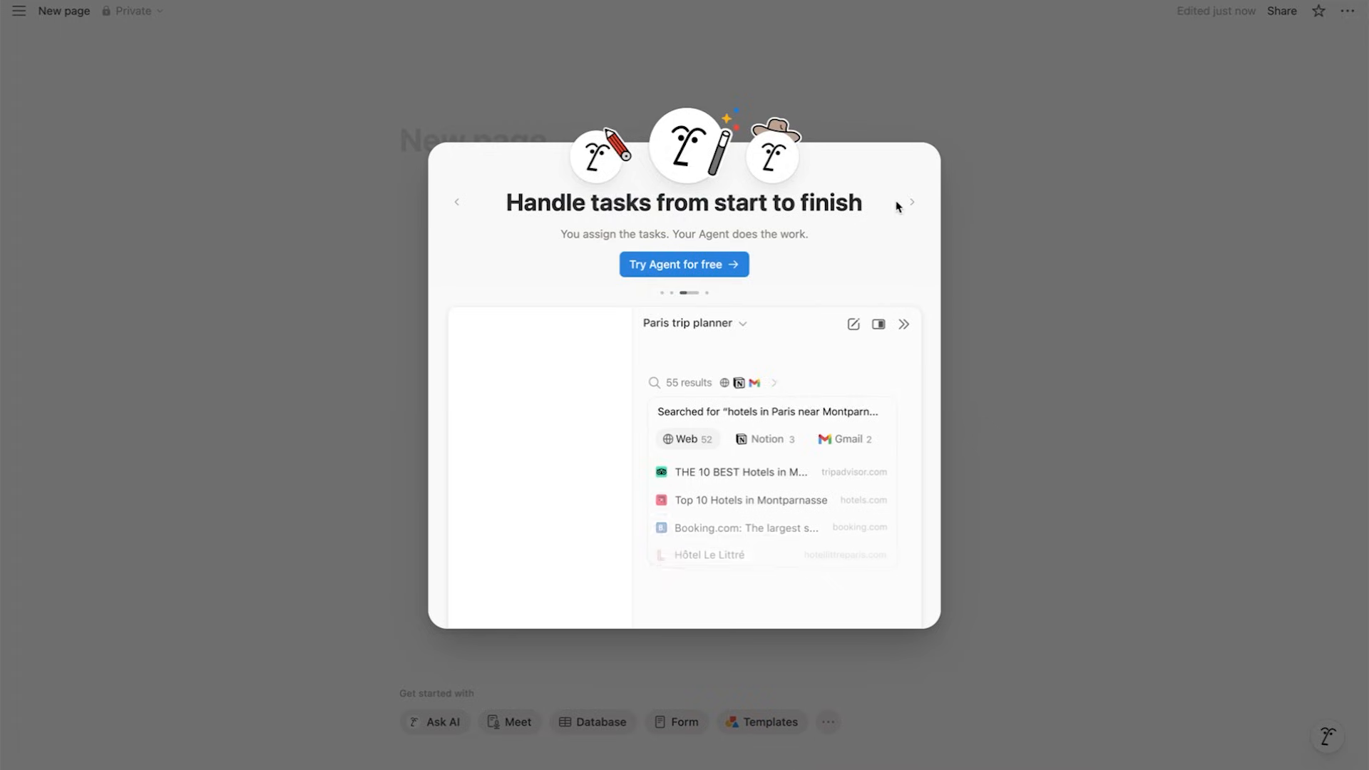
{"action": "left_click", "coordinate": [911, 202]}
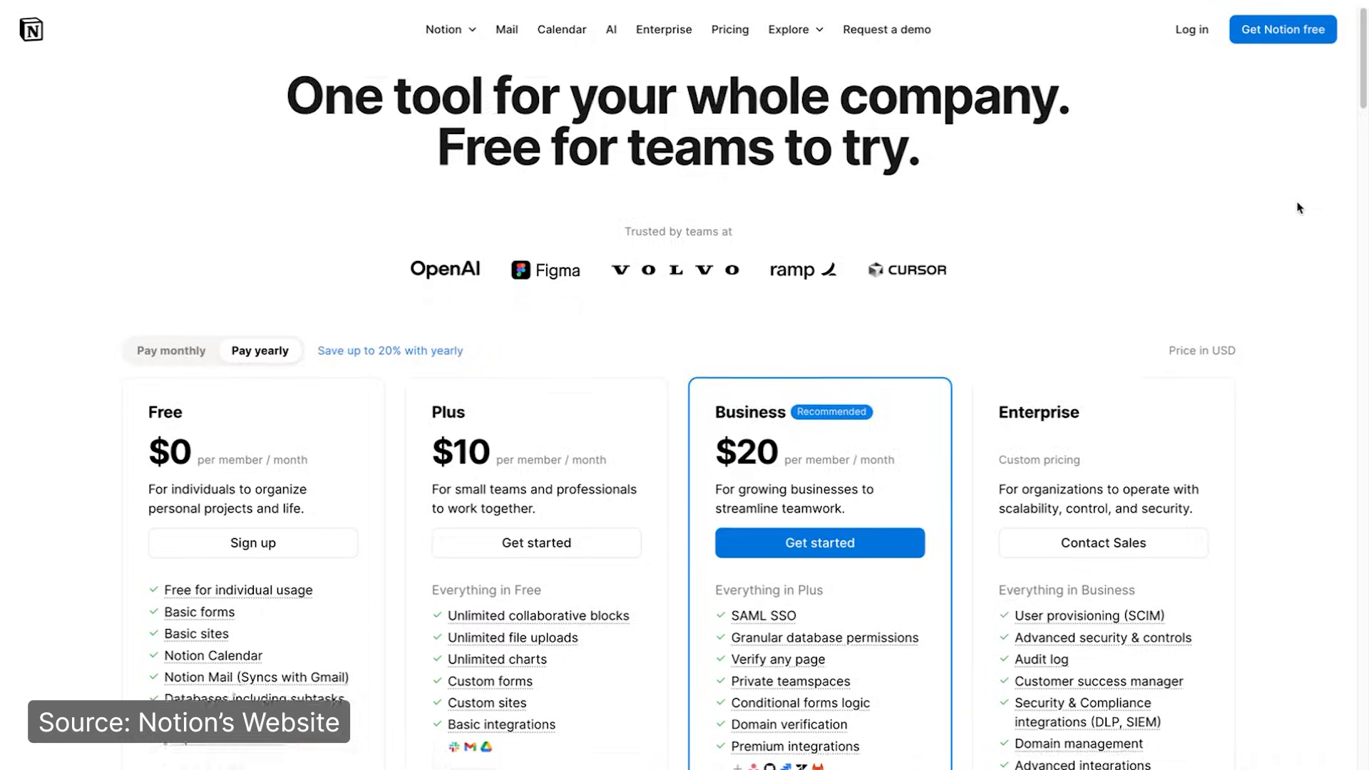
{"action": "scroll", "scroll_direction": "down", "scroll_amount": 3}
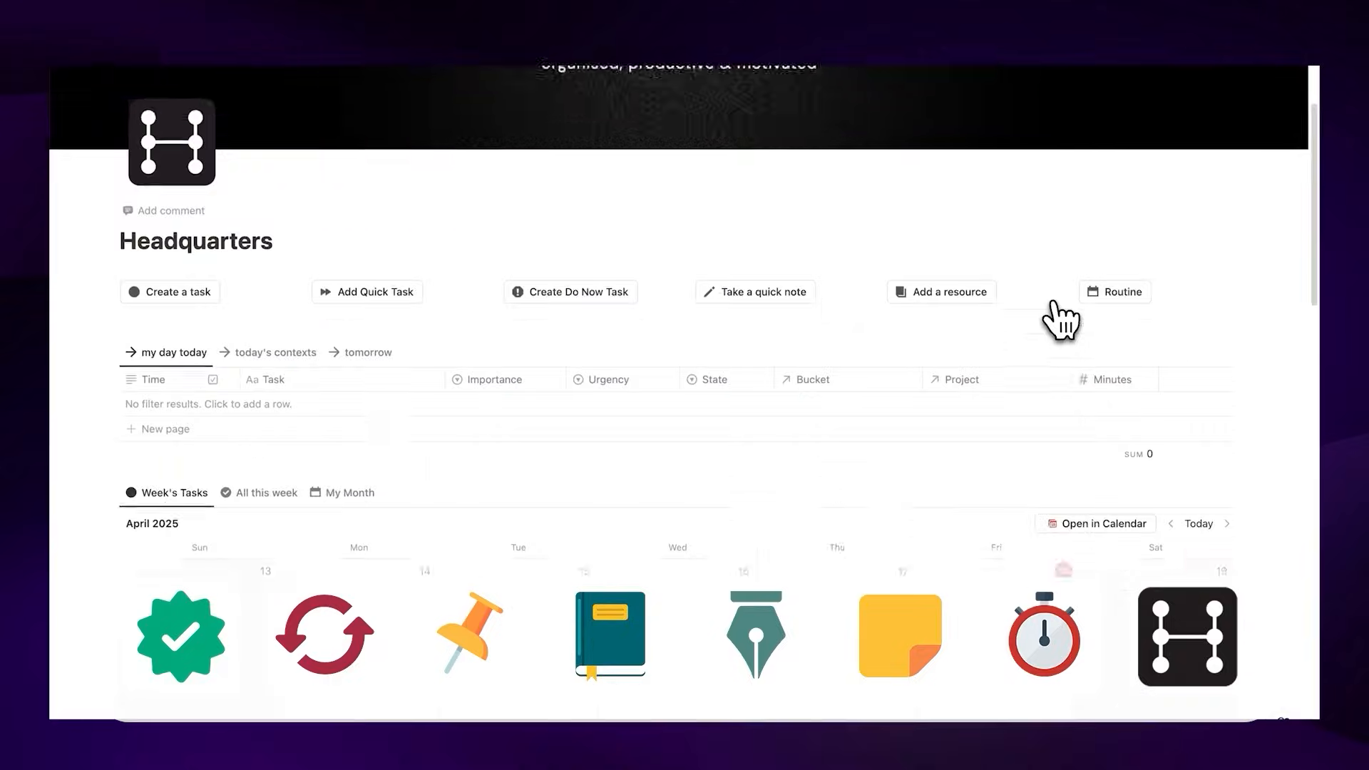
{"action": "scroll", "scroll_direction": "up", "scroll_amount": 3}
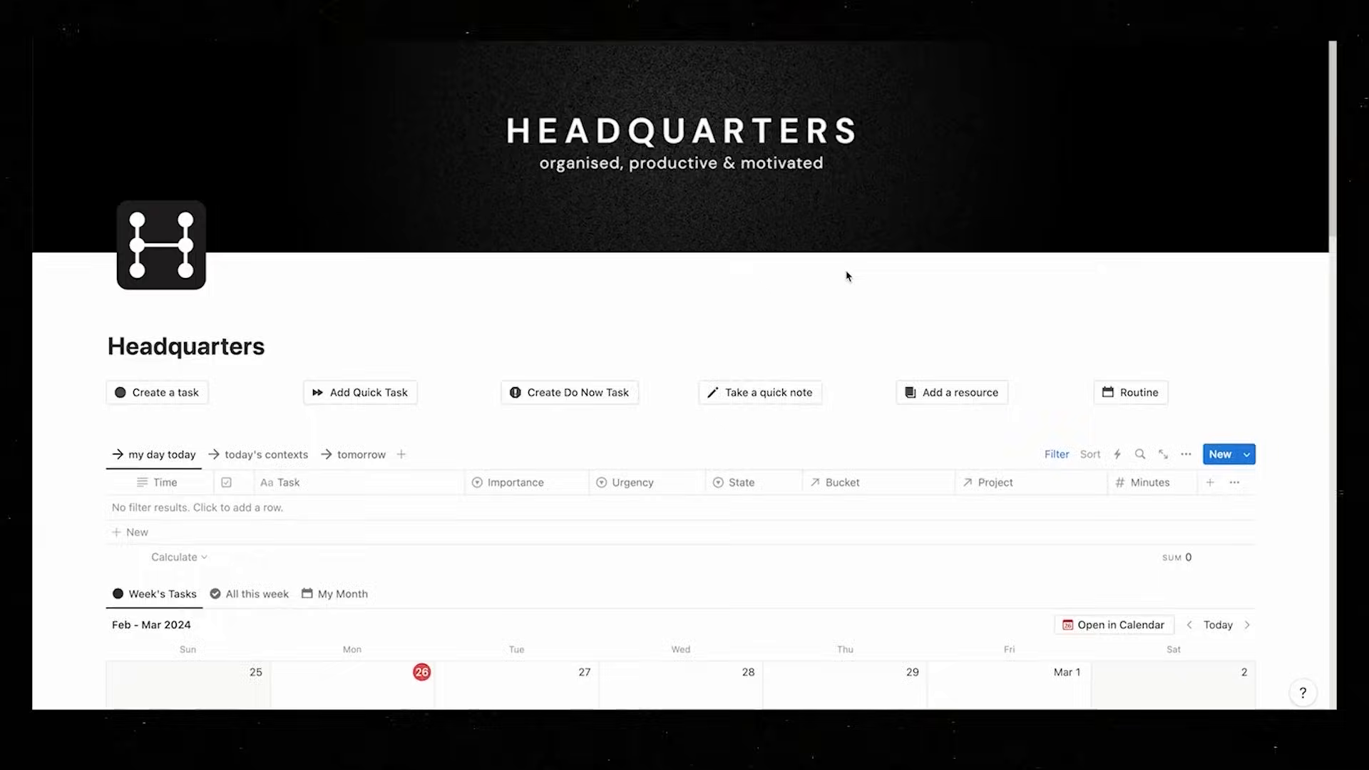
{"action": "scroll", "scroll_direction": "down", "scroll_amount": 3}
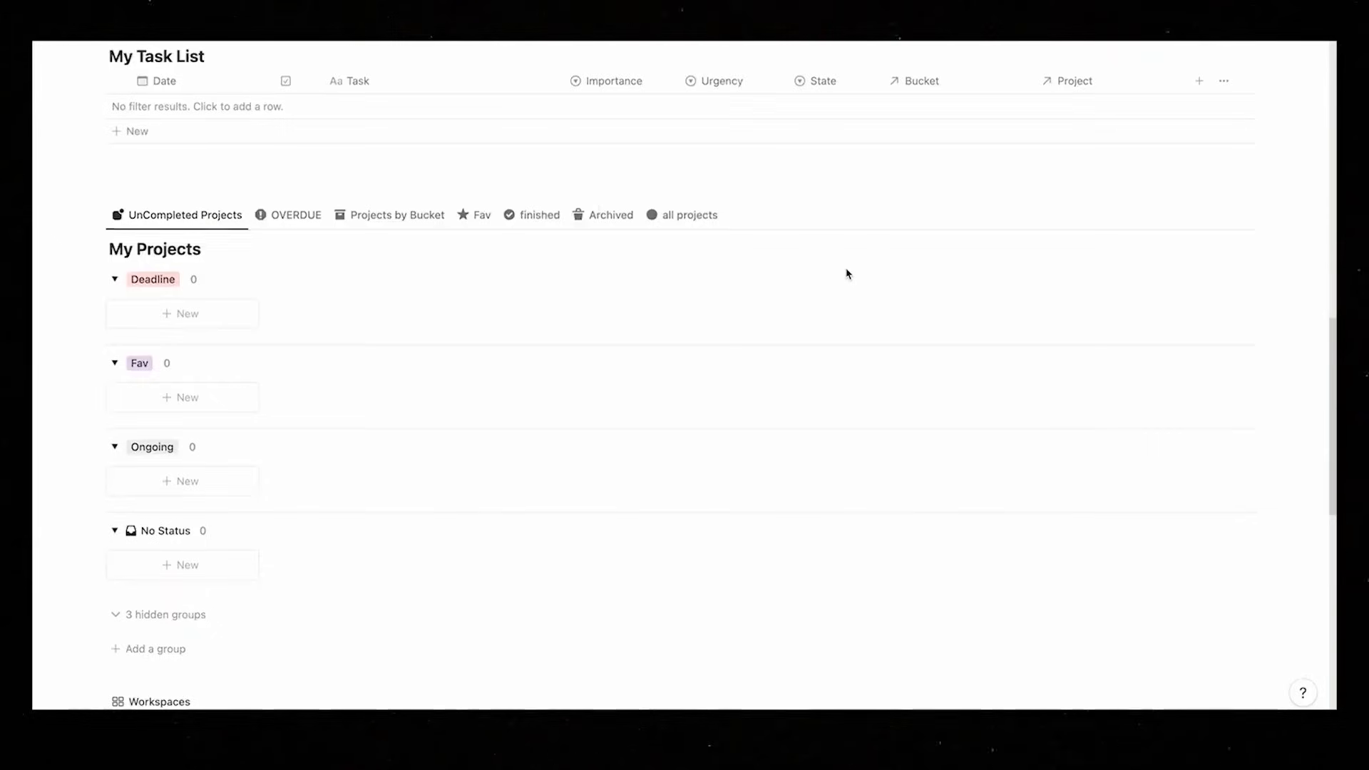